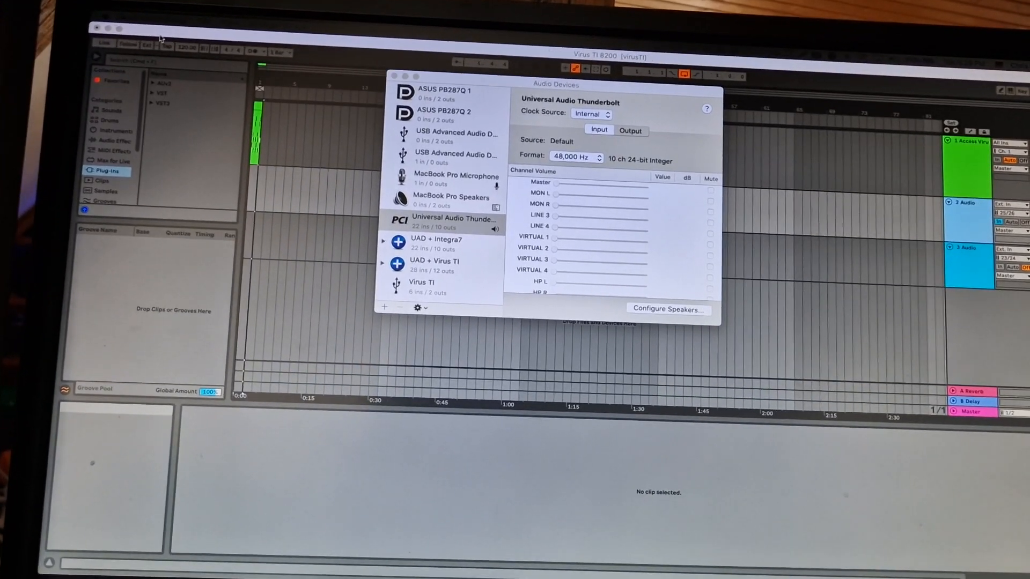
Step: Create a new aggregate device from the Audio MIDI Setup device actions menu
{"action": "left_click", "coordinate": [92, 9]}
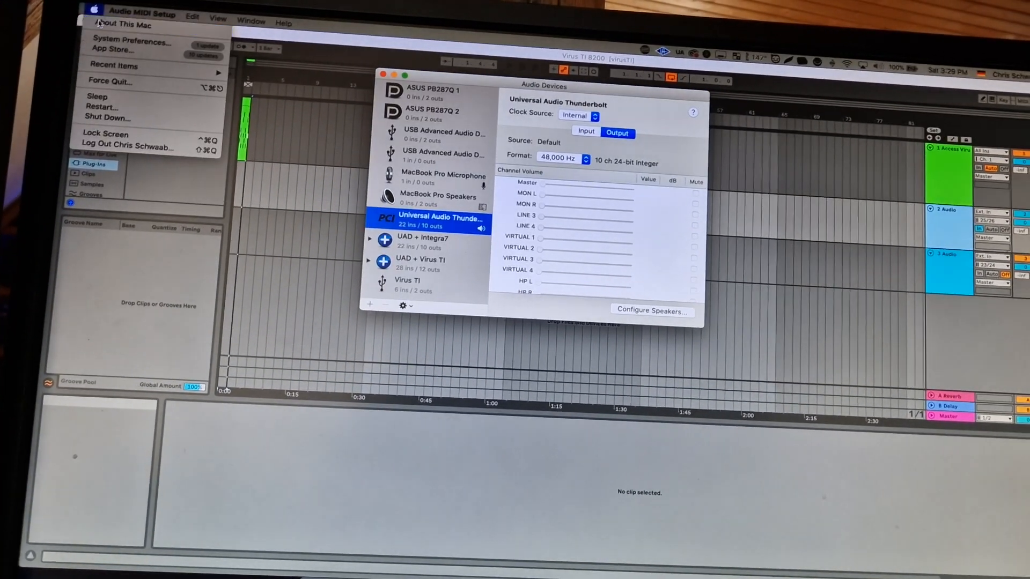
{"action": "left_click", "coordinate": [124, 25]}
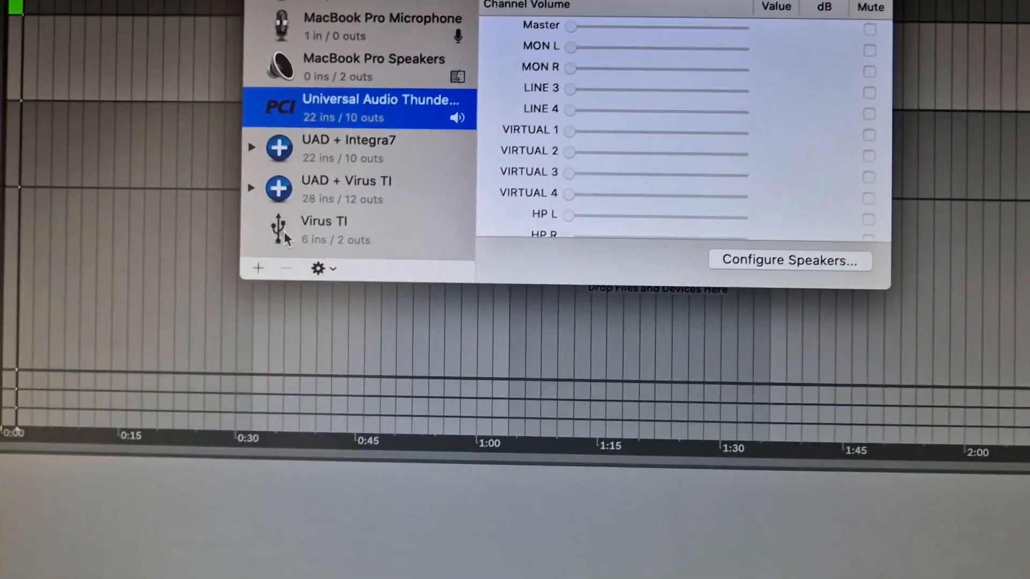
{"action": "left_click", "coordinate": [321, 268]}
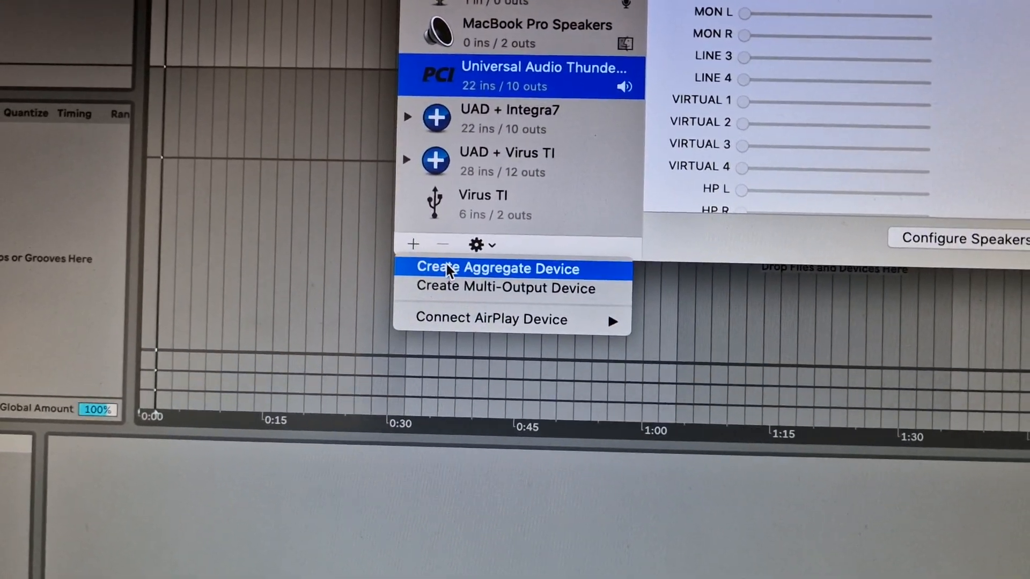
{"action": "left_click", "coordinate": [497, 268]}
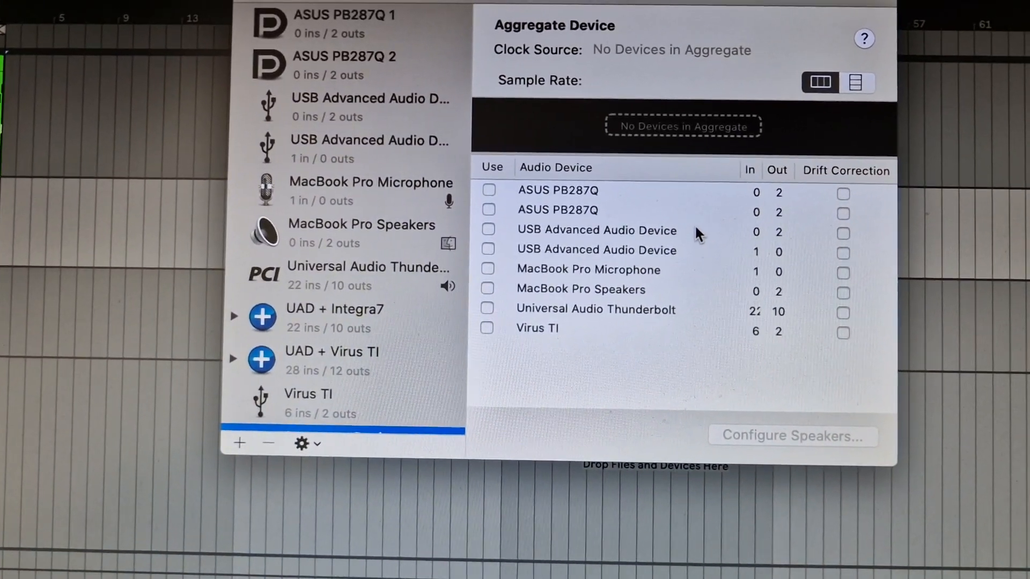
Step: Include the Virus TI and Universal Audio Thunderbolt in the aggregate and show its channels as a list
{"action": "left_click", "coordinate": [486, 328]}
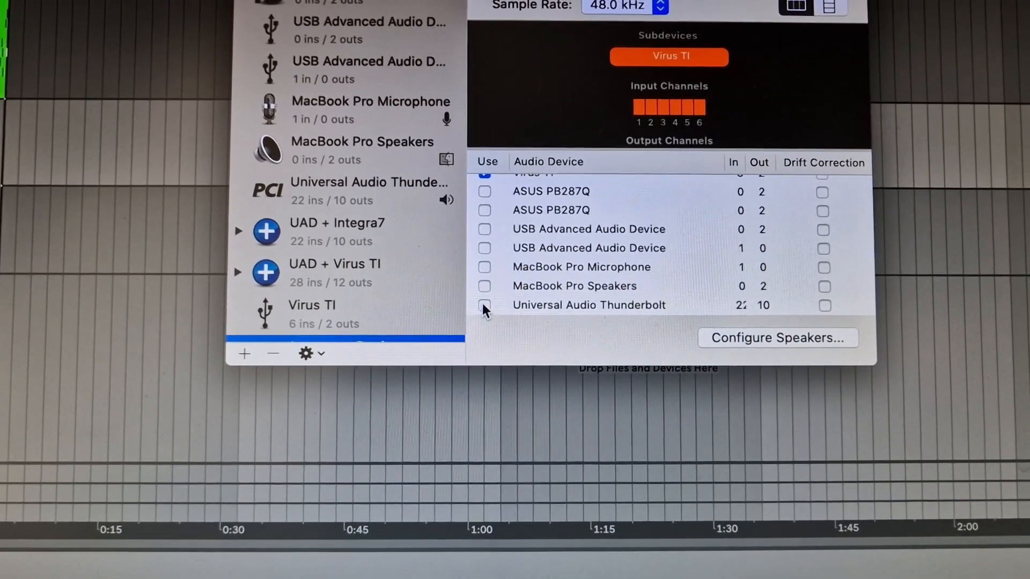
{"action": "left_click", "coordinate": [485, 304]}
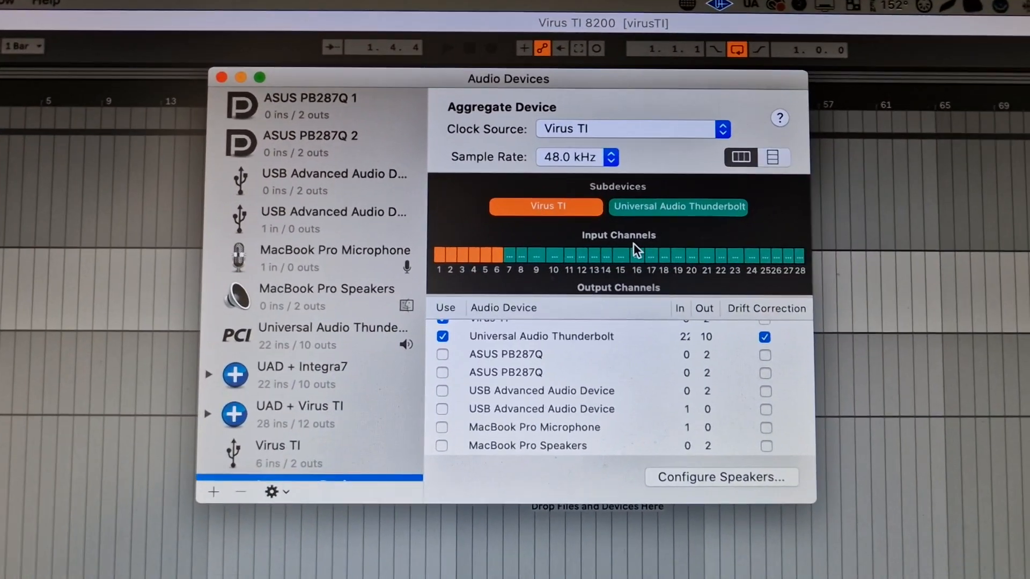
{"action": "left_click", "coordinate": [774, 157]}
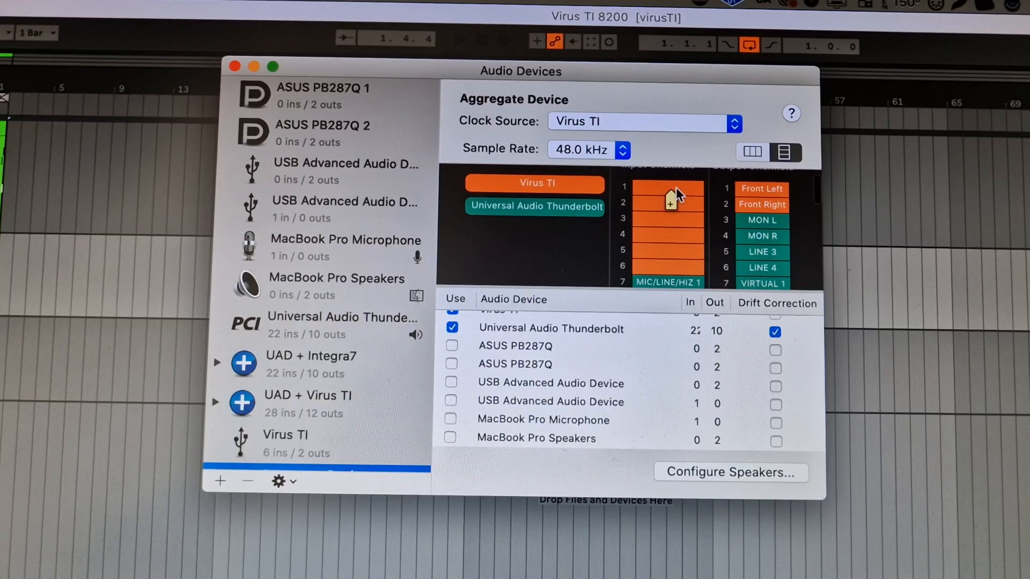
Step: Rename the Virus TI input channels of the aggregate to 5, 6, 1, 2, 3, 4
{"action": "double_click", "coordinate": [666, 192]}
{"action": "type", "text": "5"}
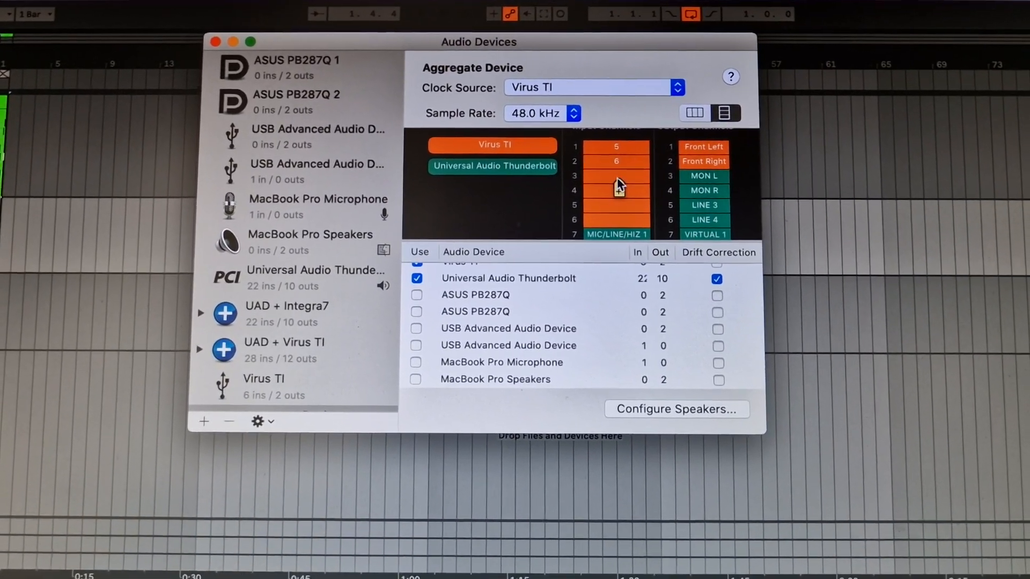
{"action": "double_click", "coordinate": [616, 176]}
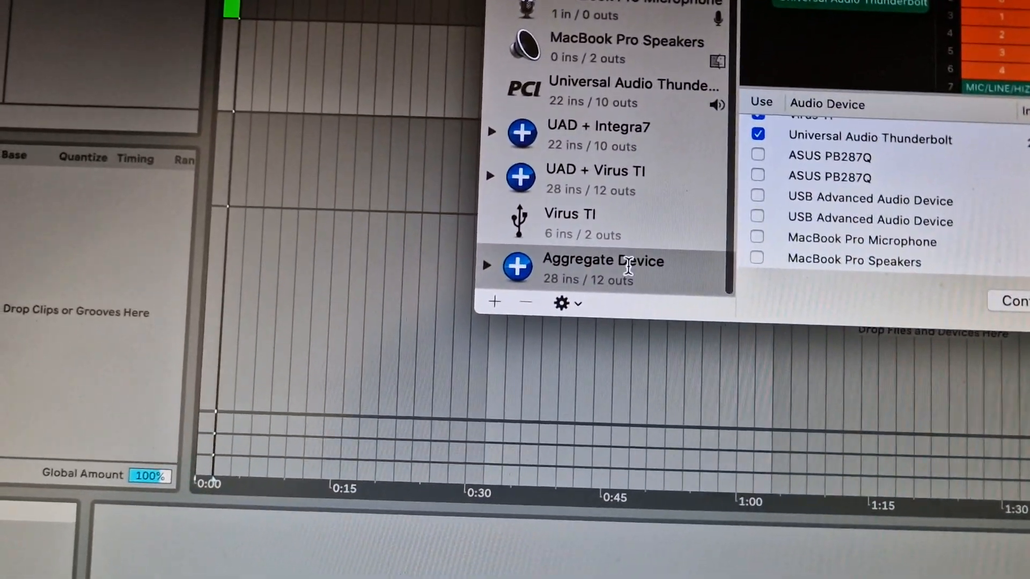
Step: Rename the aggregate device from Aggregate Device to 'tutorial'
{"action": "left_click", "coordinate": [602, 269]}
{"action": "type", "text": "t"}
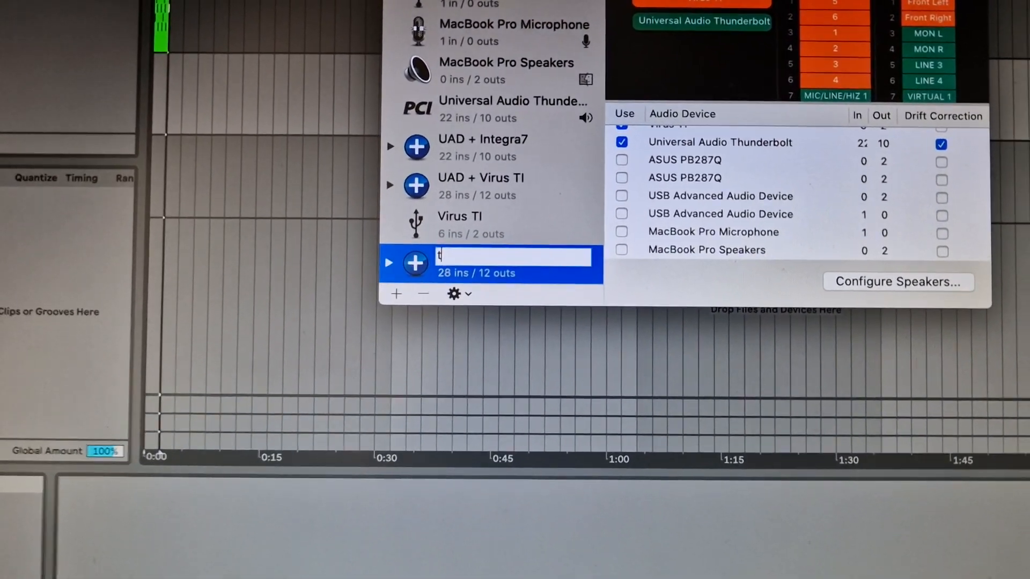
{"action": "type", "text": "ut"}
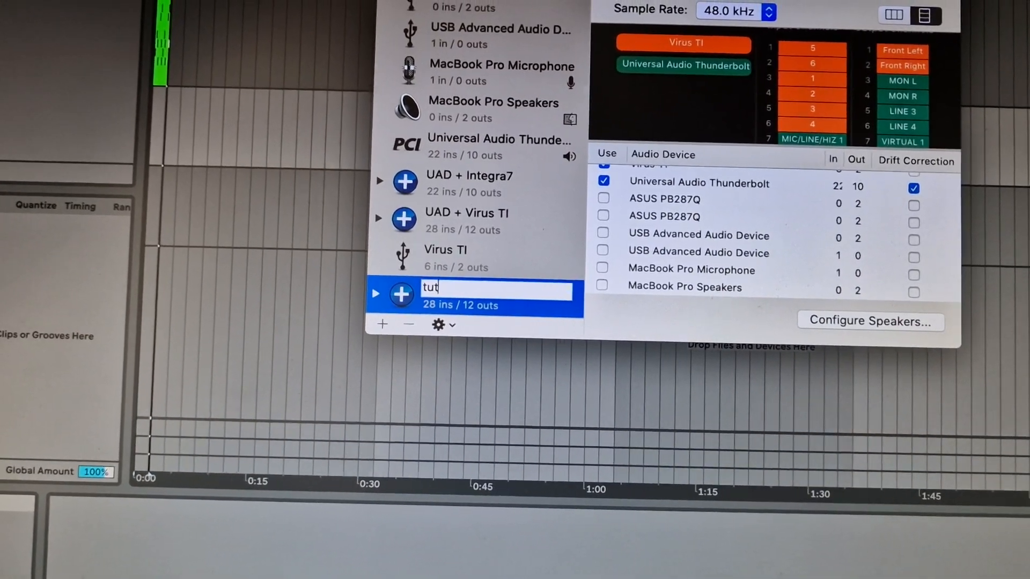
{"action": "type", "text": "oria"}
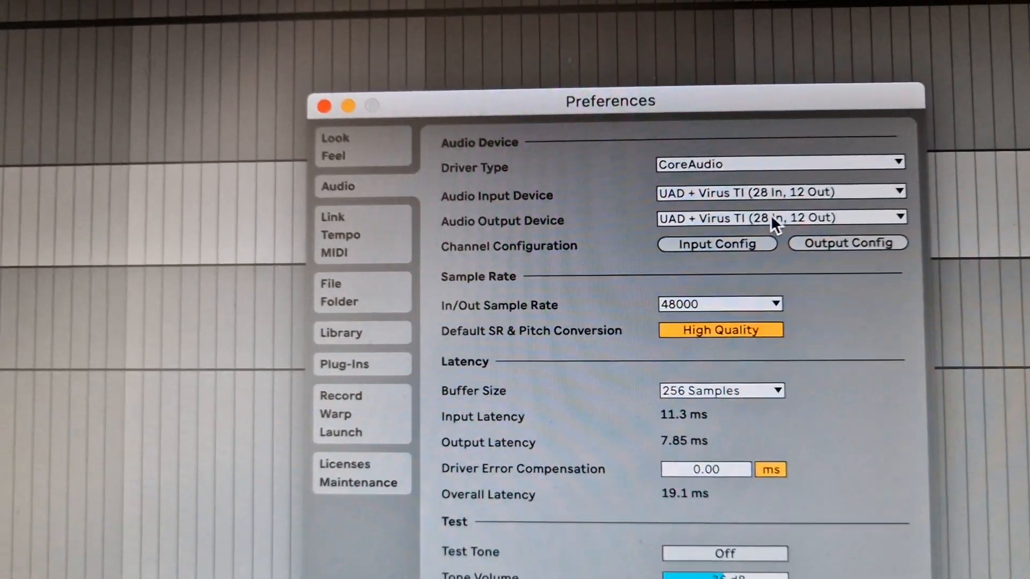
Step: Confirm the enabled input channels and the output channel selection for UAD + Virus TI
{"action": "left_click", "coordinate": [717, 243]}
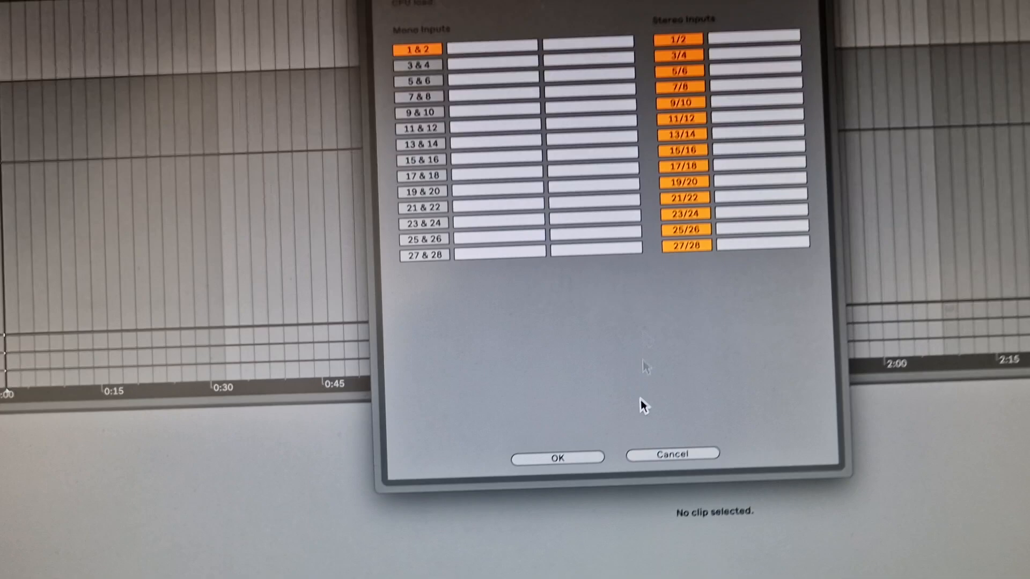
{"action": "left_click", "coordinate": [557, 458]}
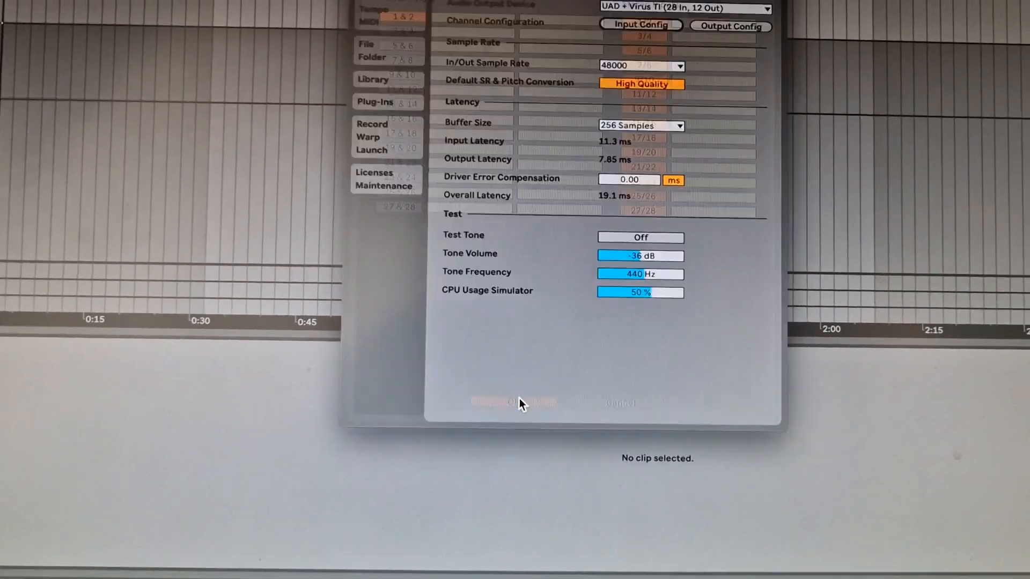
{"action": "left_click", "coordinate": [730, 25]}
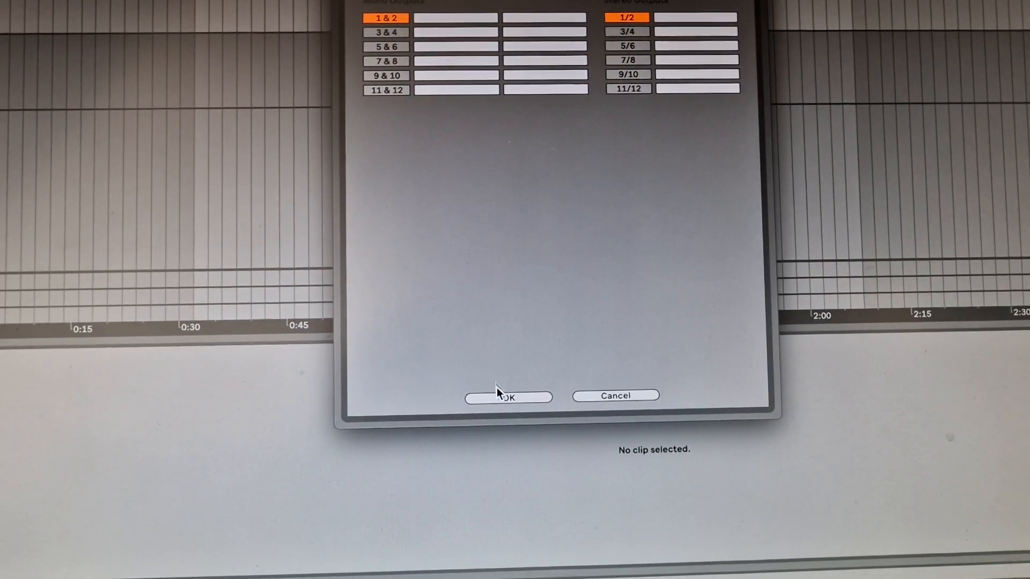
{"action": "left_click", "coordinate": [507, 397]}
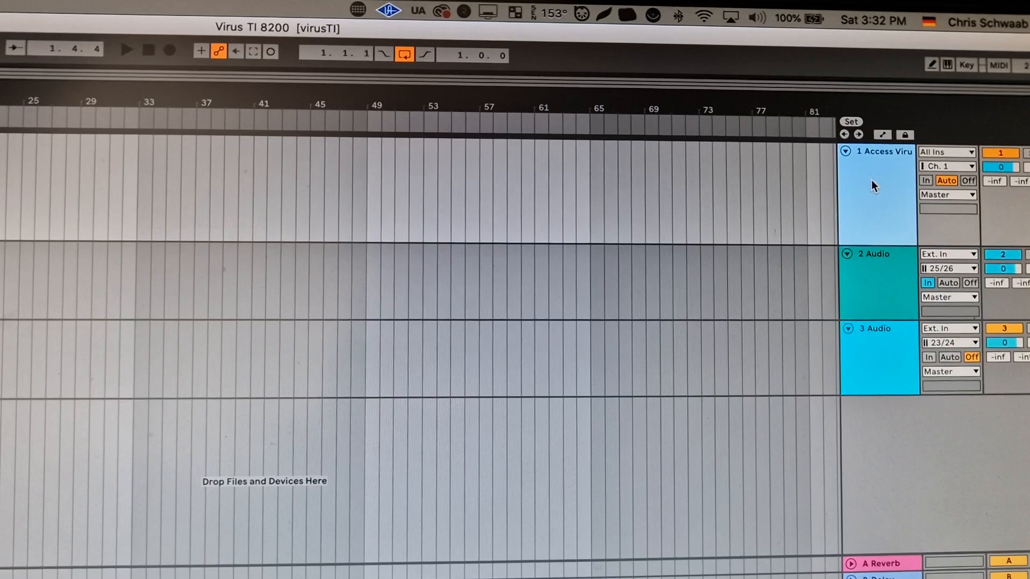
Step: Show the Access Virus plugin's editor window from the Virus track
{"action": "scroll", "scroll_direction": "down", "scroll_amount": 3}
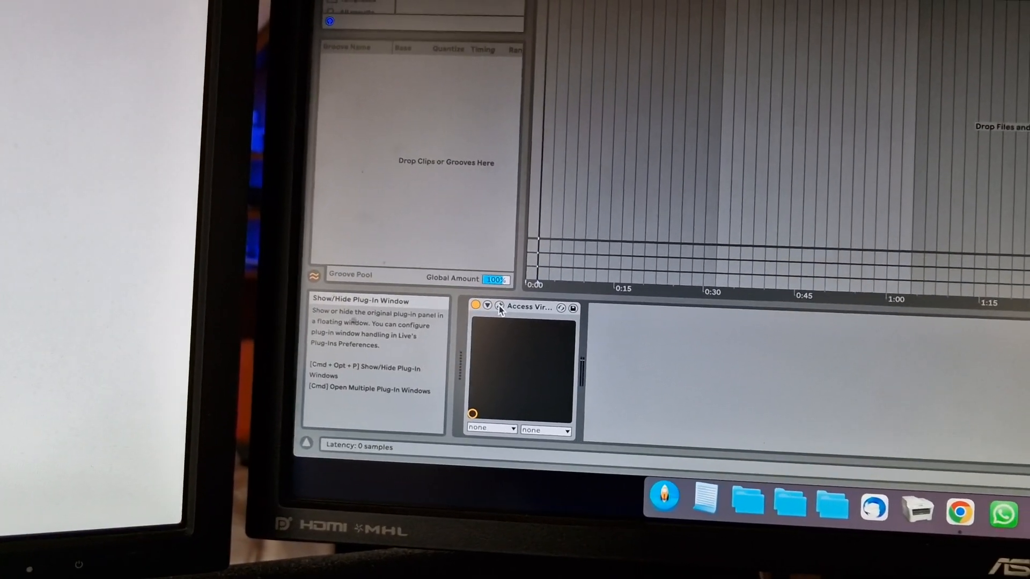
{"action": "left_click", "coordinate": [501, 309]}
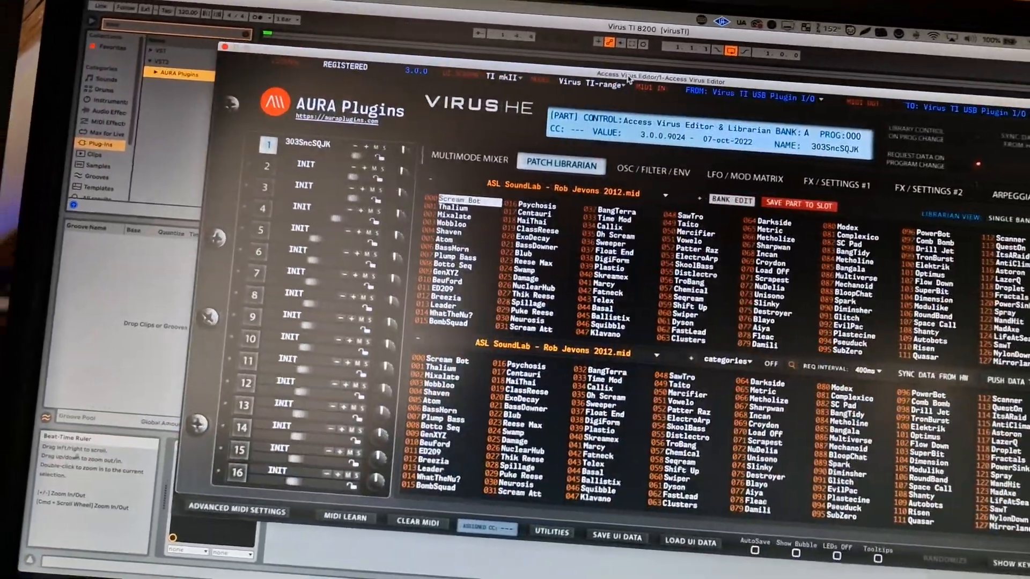
Step: Show the Multimode Mixer page and keep Virus TI USB Plugin I/O as the MIDI input source
{"action": "left_click", "coordinate": [469, 160]}
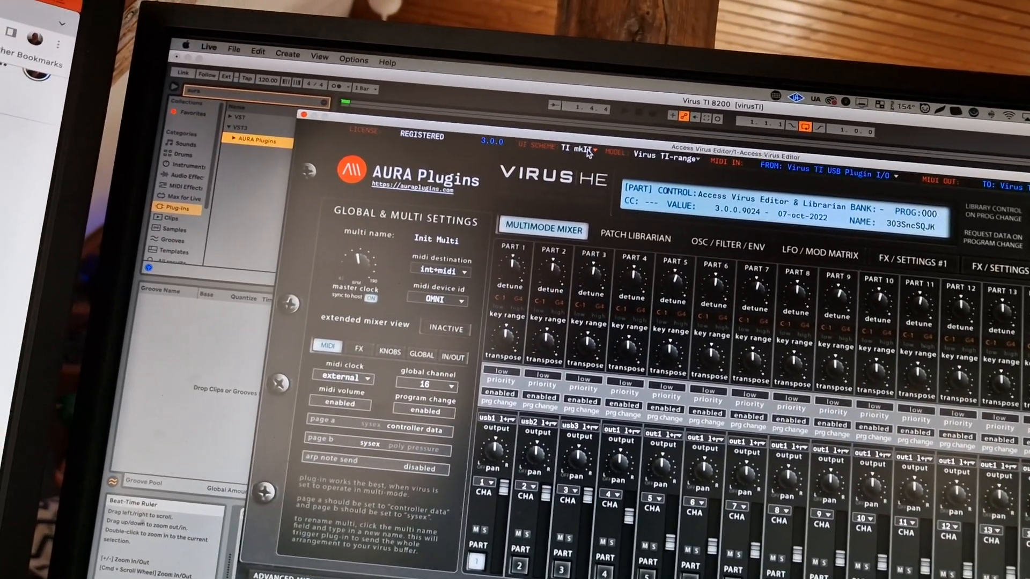
{"action": "left_click", "coordinate": [584, 149]}
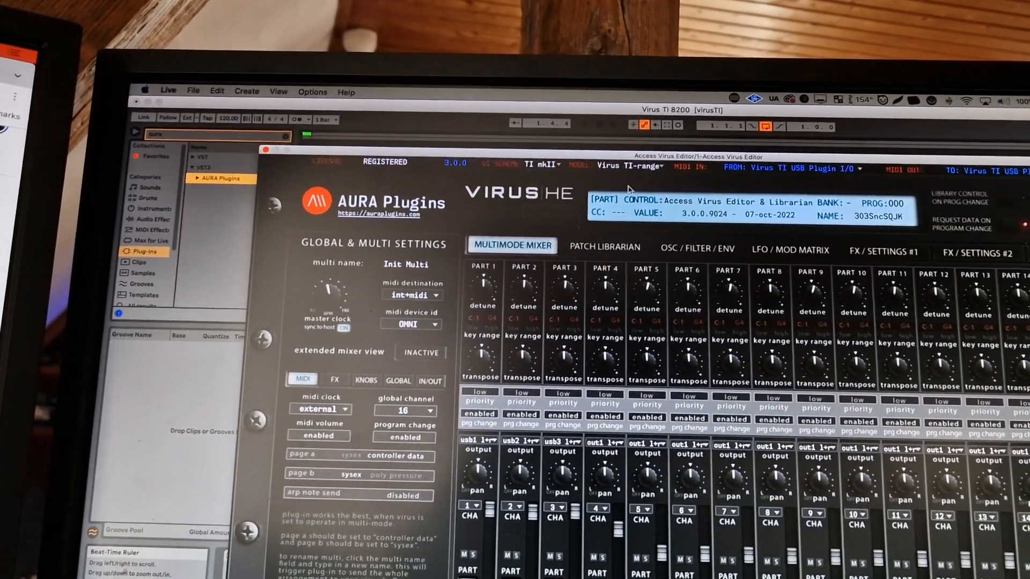
{"action": "left_click", "coordinate": [625, 165]}
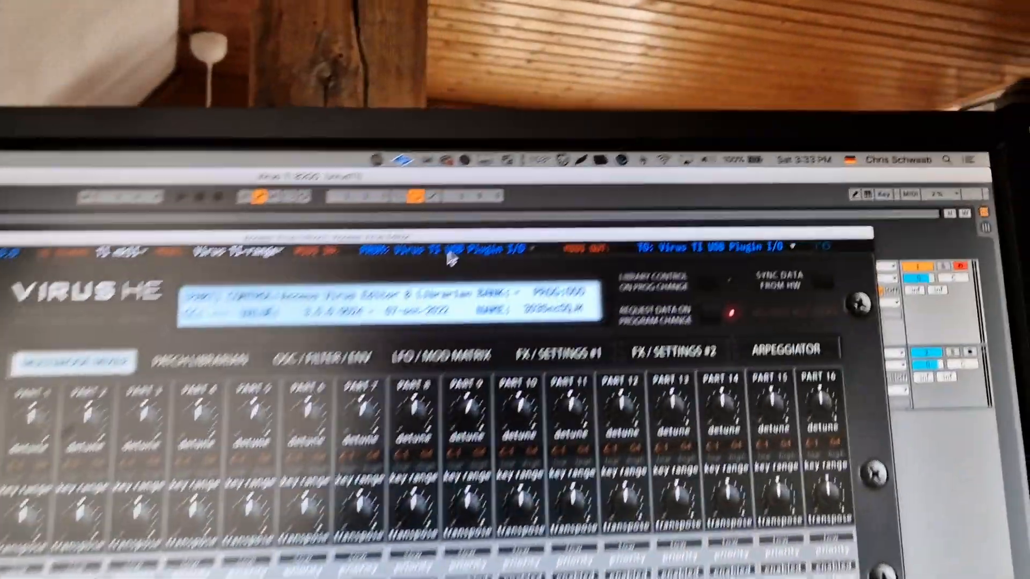
{"action": "left_click", "coordinate": [644, 140]}
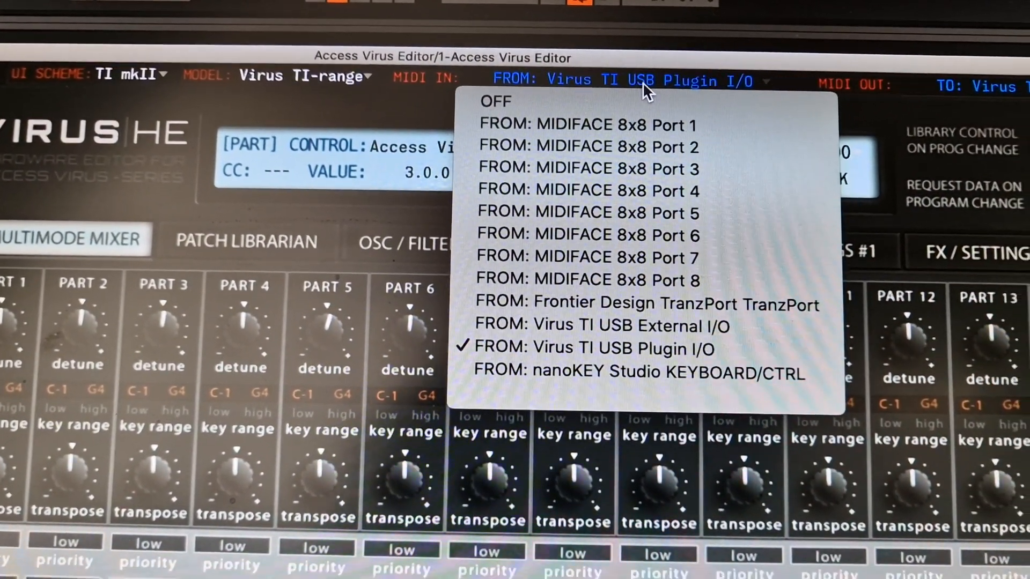
{"action": "left_click", "coordinate": [599, 348]}
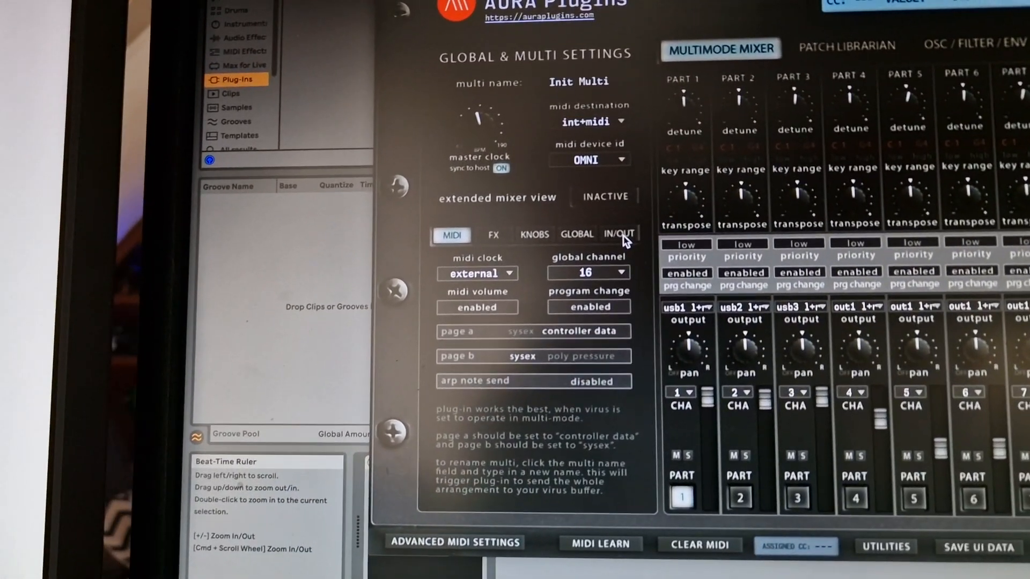
Step: Show the IN/OUT settings and keep part 1 on usb1 l+r and part 3 on usb3 l+r
{"action": "left_click", "coordinate": [618, 235]}
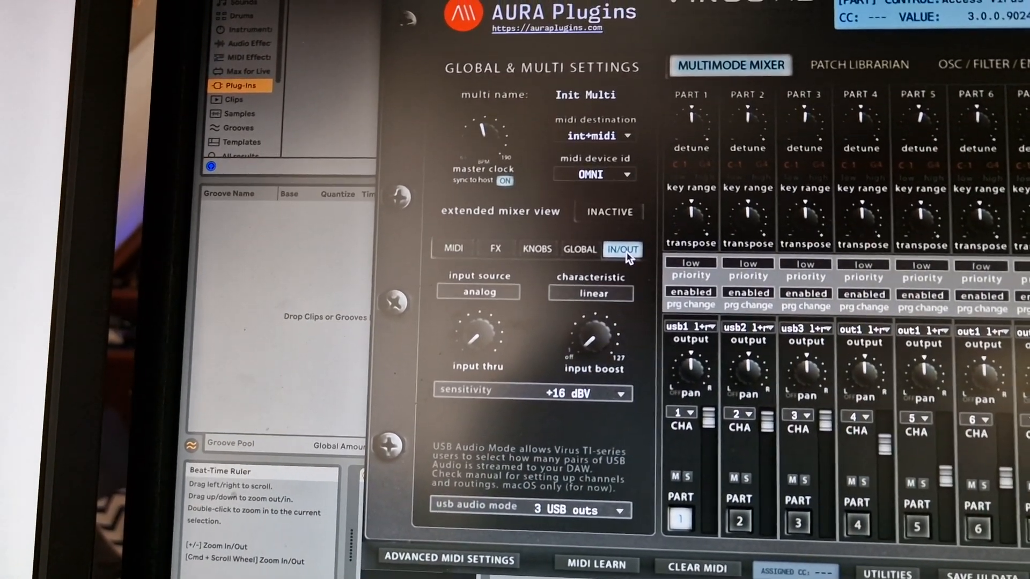
{"action": "left_click", "coordinate": [525, 509]}
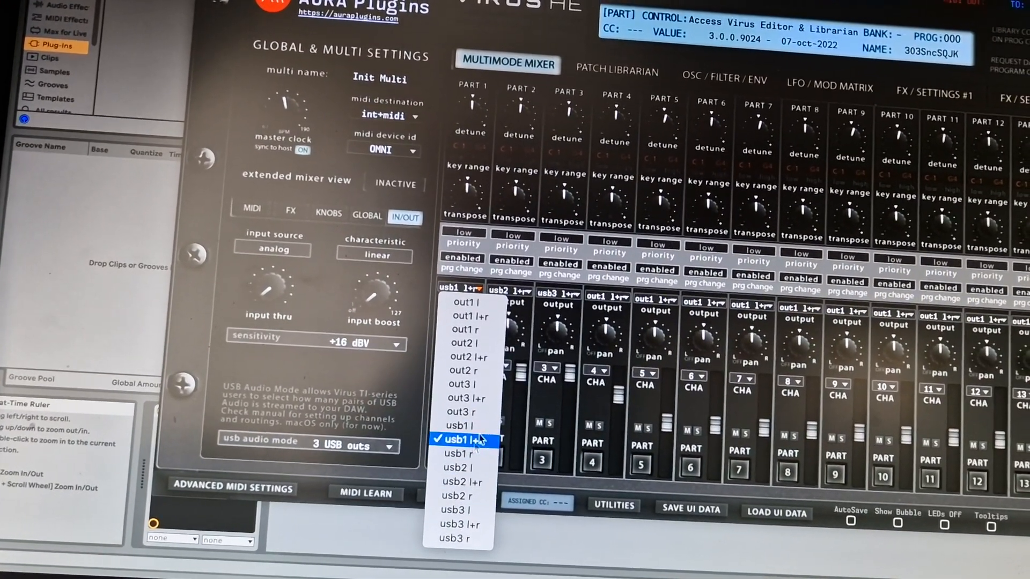
{"action": "left_click", "coordinate": [462, 440]}
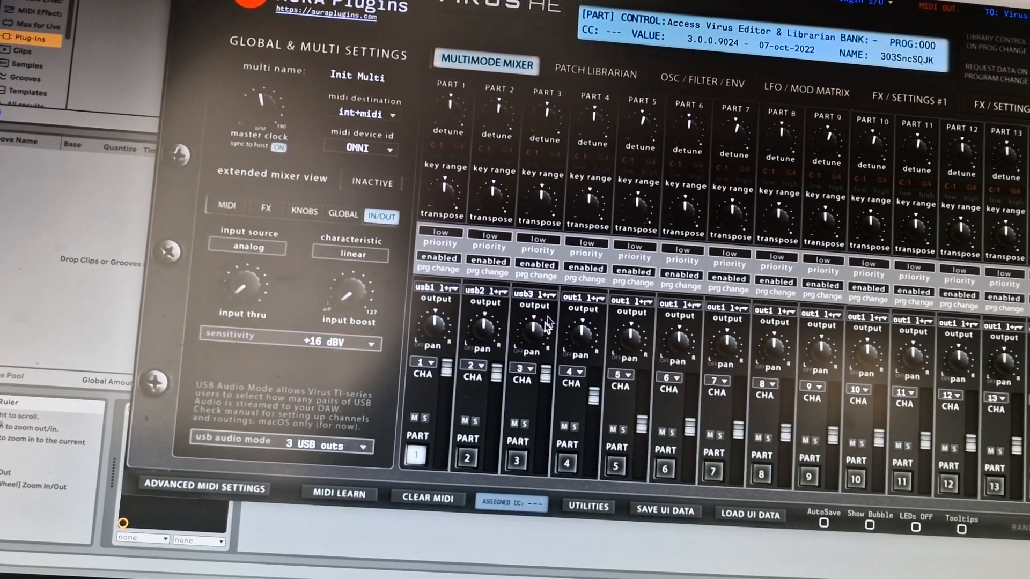
{"action": "left_click", "coordinate": [539, 293]}
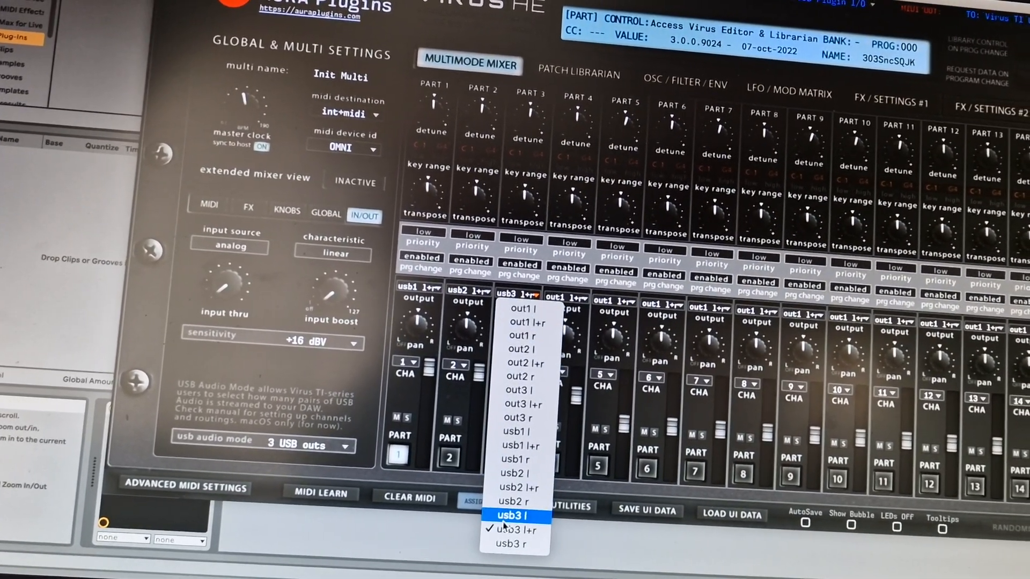
{"action": "left_click", "coordinate": [519, 529]}
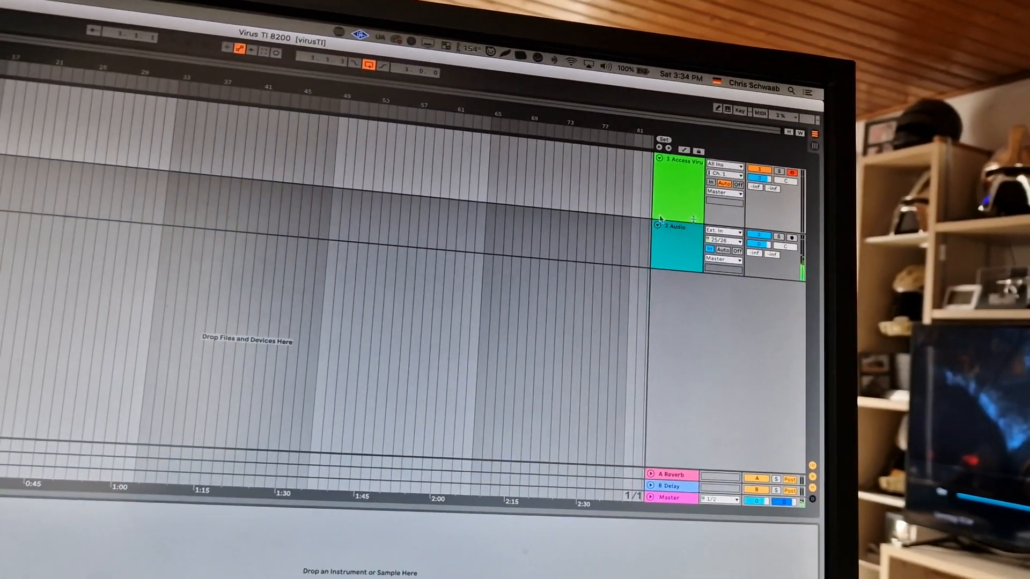
Step: List the input channel choices for audio track 2, currently set to 25/26
{"action": "left_click", "coordinate": [722, 241]}
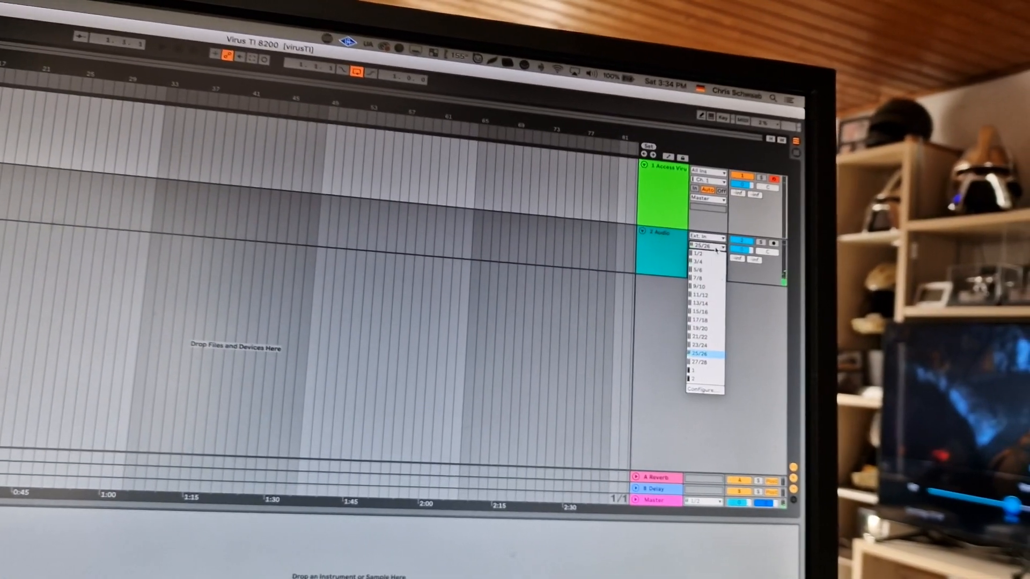